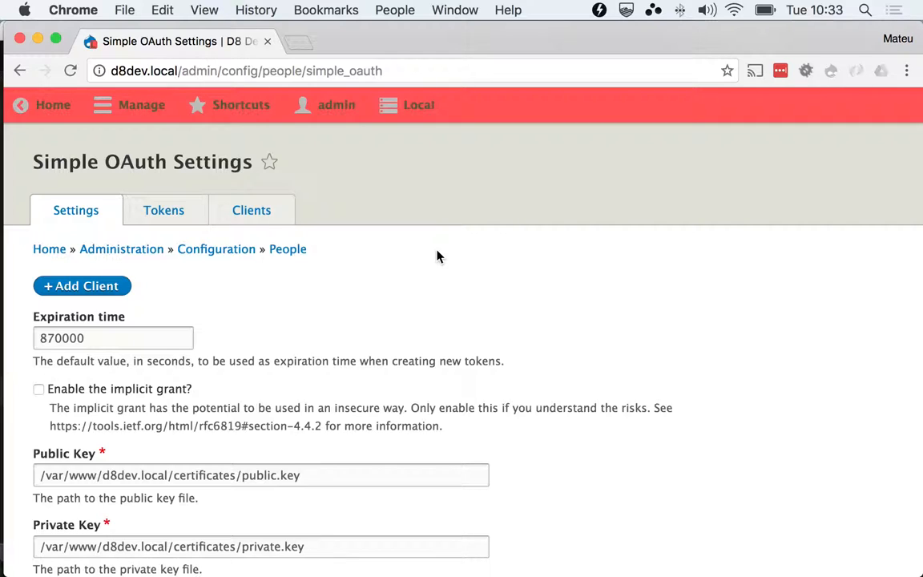
{"action": "mouse_move", "coordinate": [164, 210]}
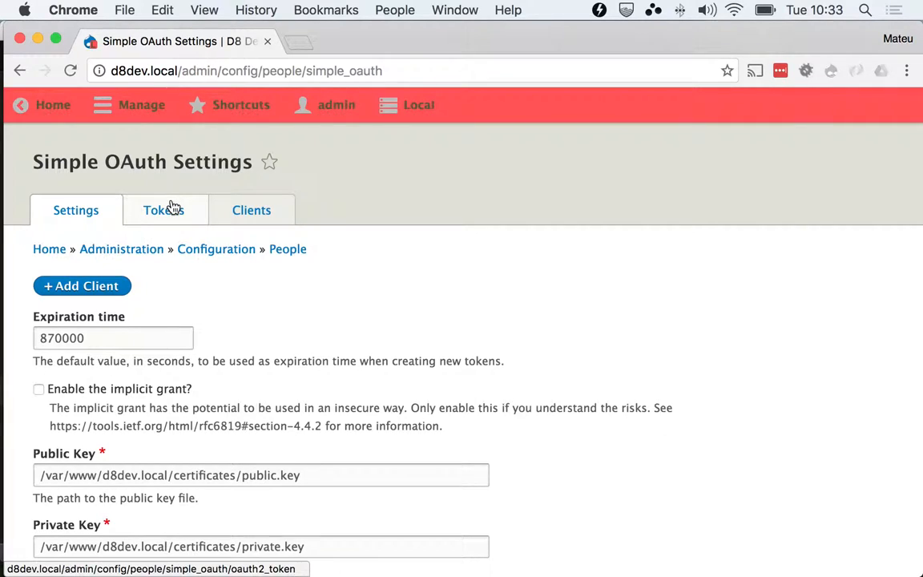
Open the Simple OAuth Tokens list and scroll down to token 30 at the bottom.
{"action": "left_click", "coordinate": [163, 210]}
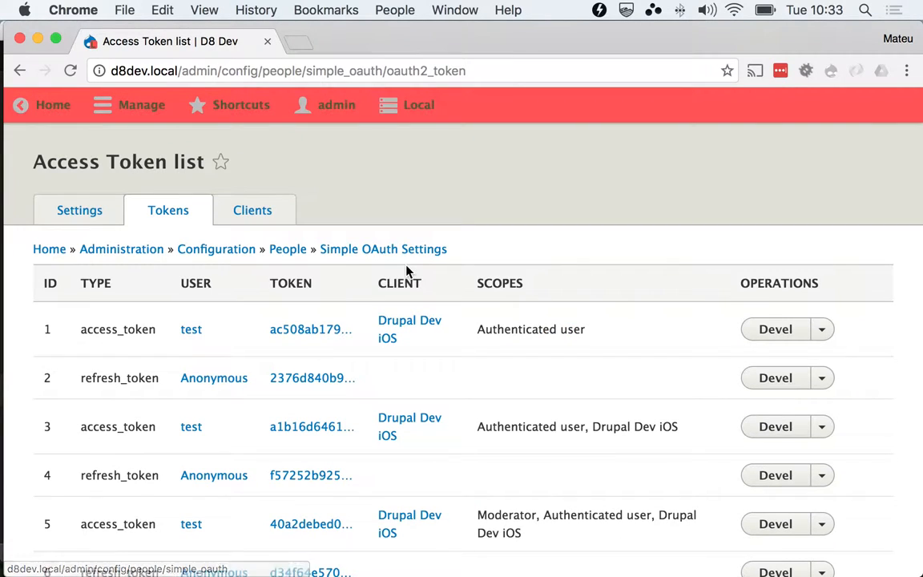
{"action": "scroll", "scroll_direction": "down", "scroll_amount": 3}
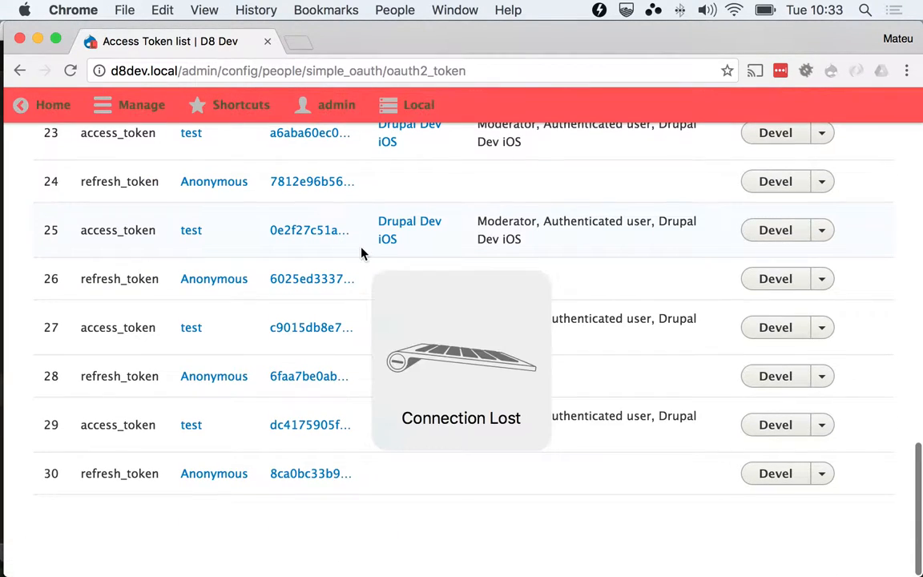
{"action": "mouse_move", "coordinate": [207, 539]}
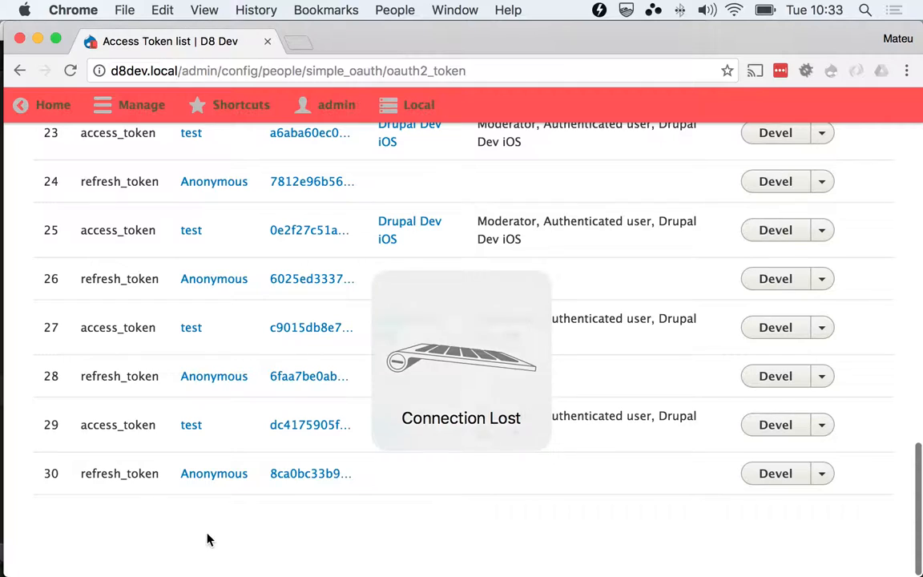
{"action": "left_click", "coordinate": [680, 10]}
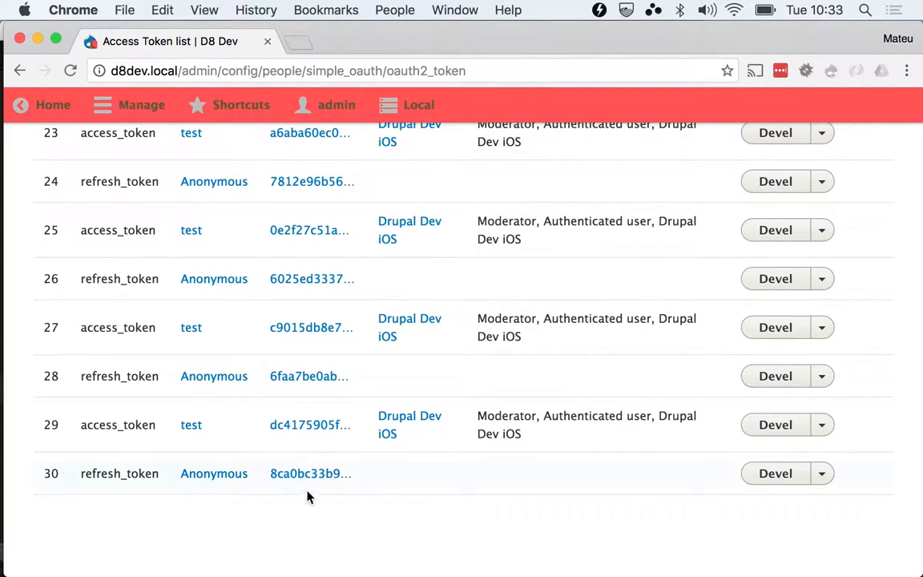
{"action": "mouse_move", "coordinate": [234, 498]}
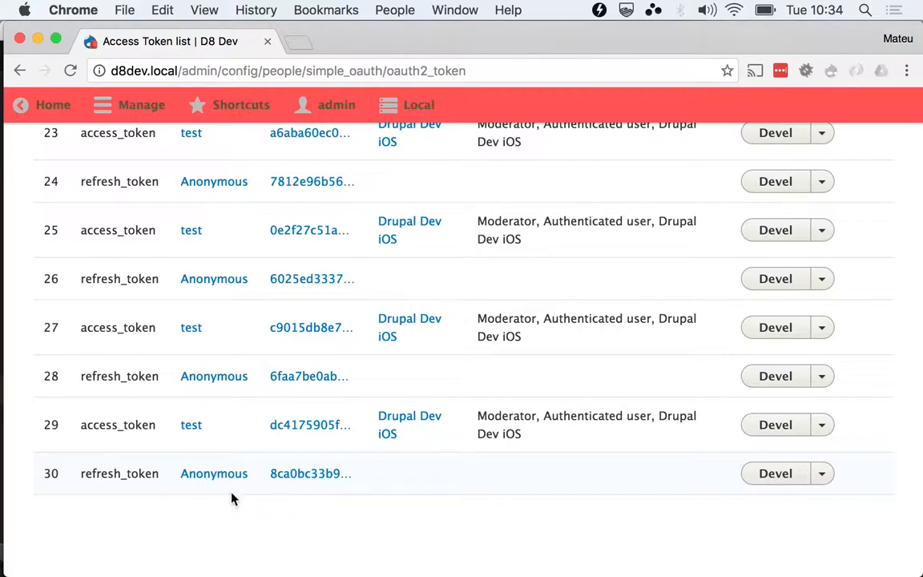
{"action": "mouse_move", "coordinate": [311, 473]}
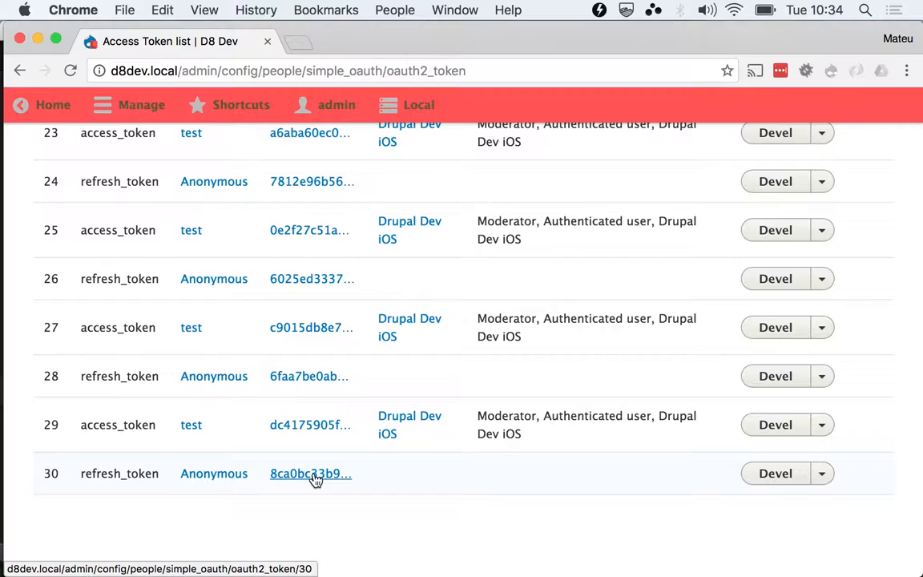
Open refresh token 30's detail page and highlight its Refresh bundle and date values.
{"action": "left_click", "coordinate": [311, 474]}
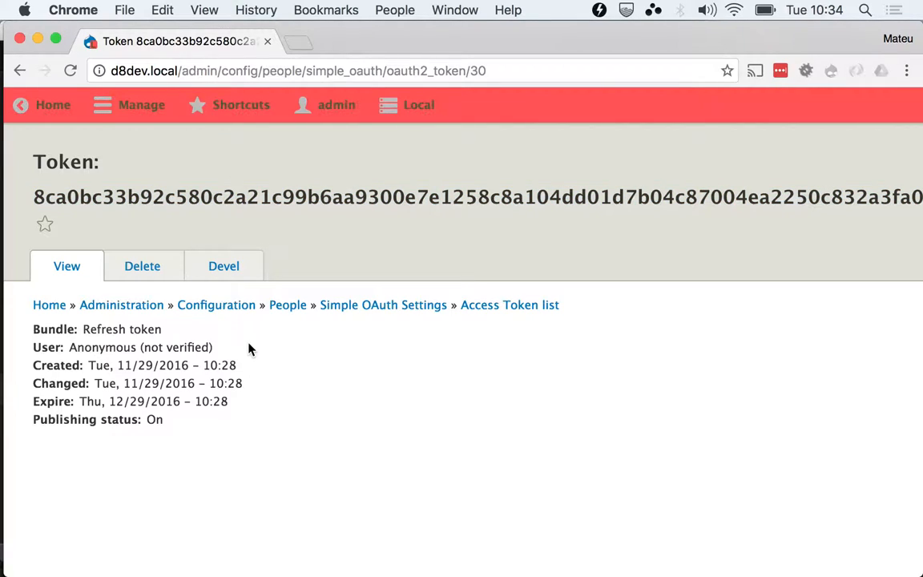
{"action": "double_click", "coordinate": [104, 328]}
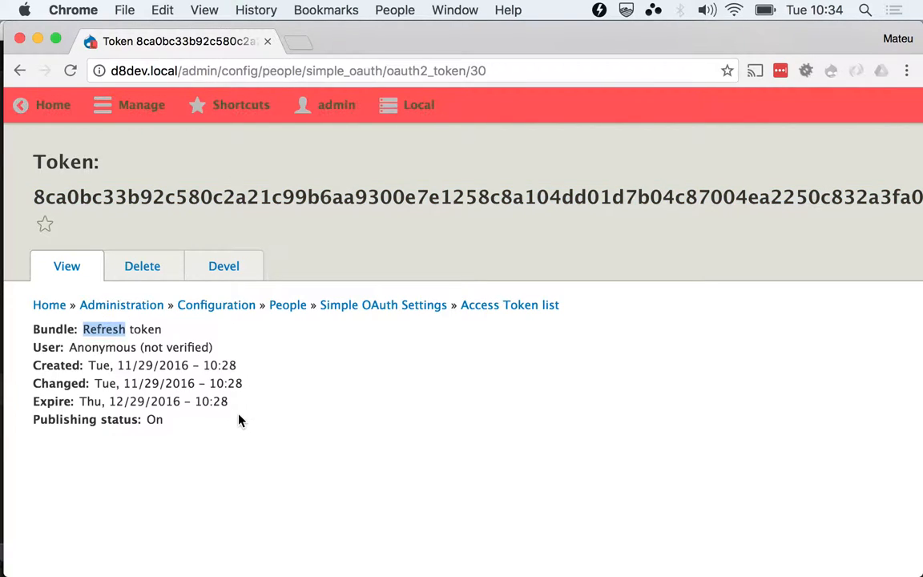
{"action": "double_click", "coordinate": [144, 329]}
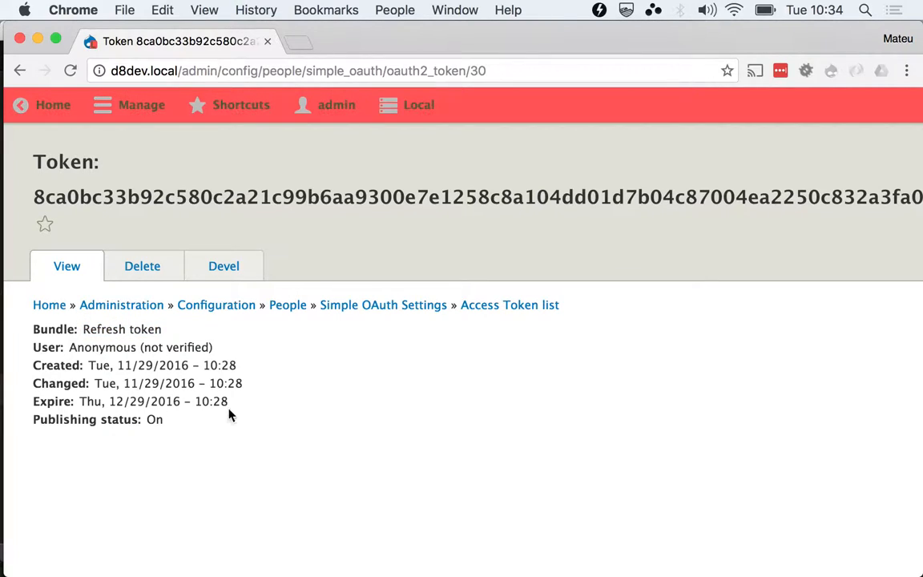
{"action": "mouse_move", "coordinate": [101, 419]}
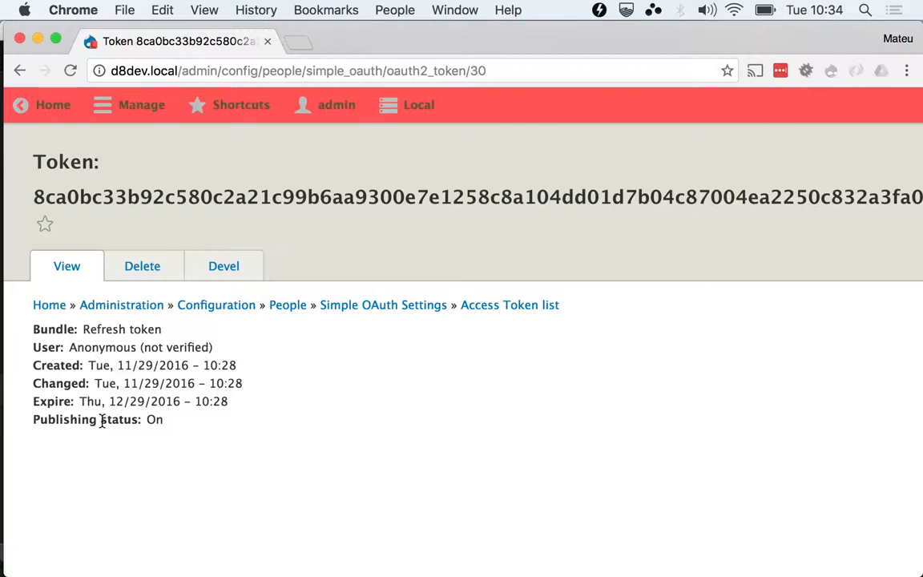
{"action": "mouse_move", "coordinate": [118, 408]}
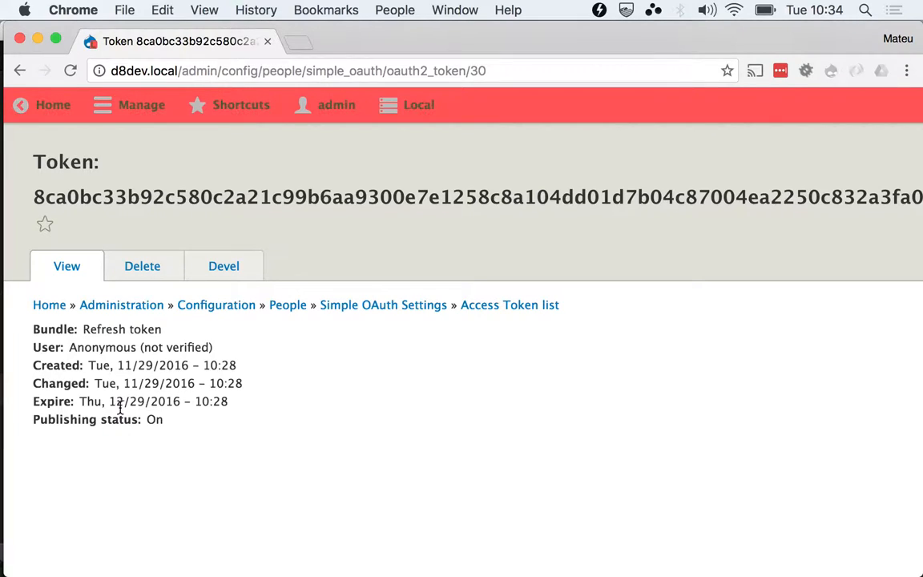
{"action": "double_click", "coordinate": [137, 401]}
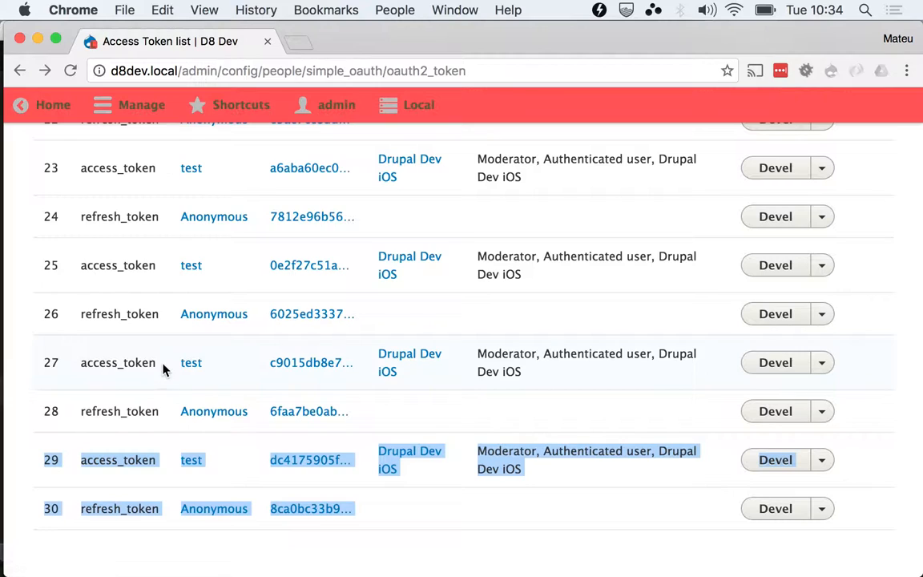
{"action": "mouse_move", "coordinate": [311, 362]}
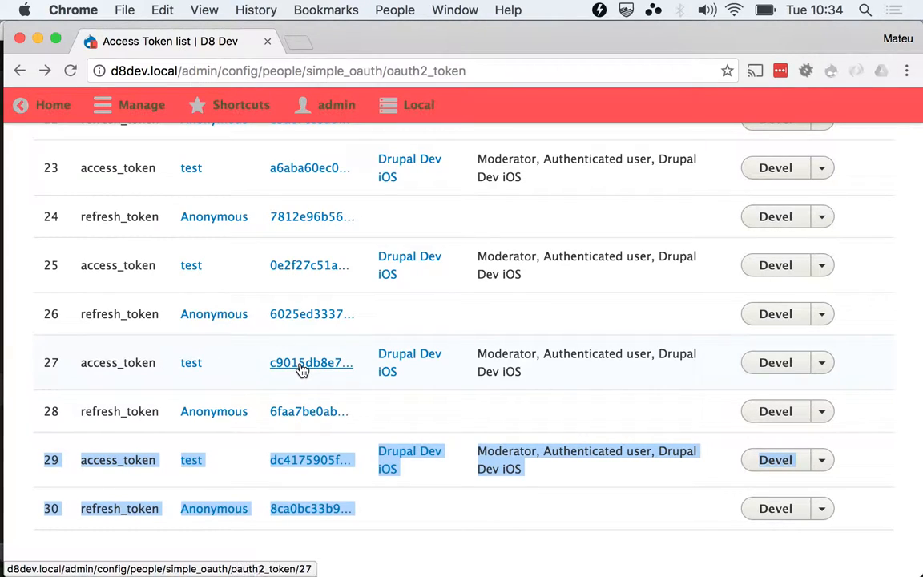
{"action": "mouse_move", "coordinate": [331, 373]}
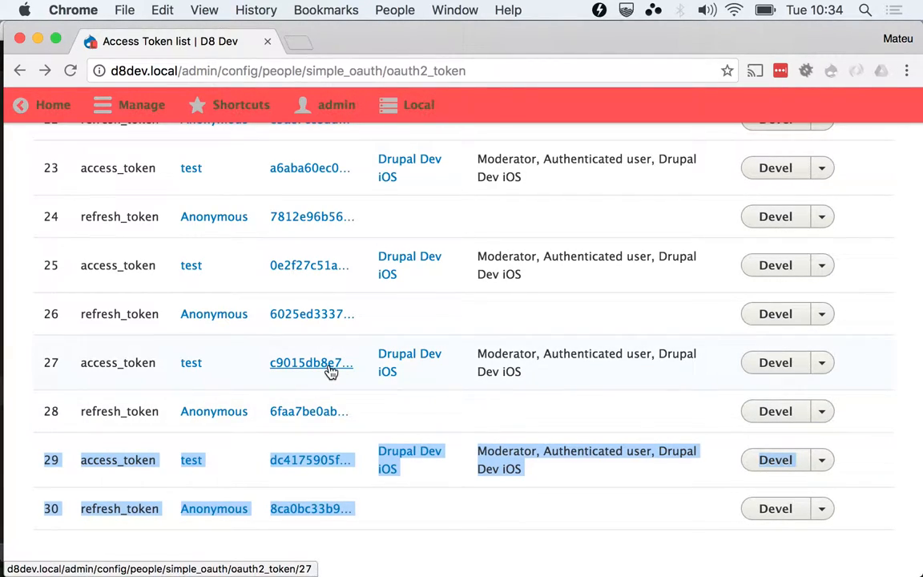
From the token list, open the detail page of refresh token 28, publishing status Off.
{"action": "left_click", "coordinate": [311, 362]}
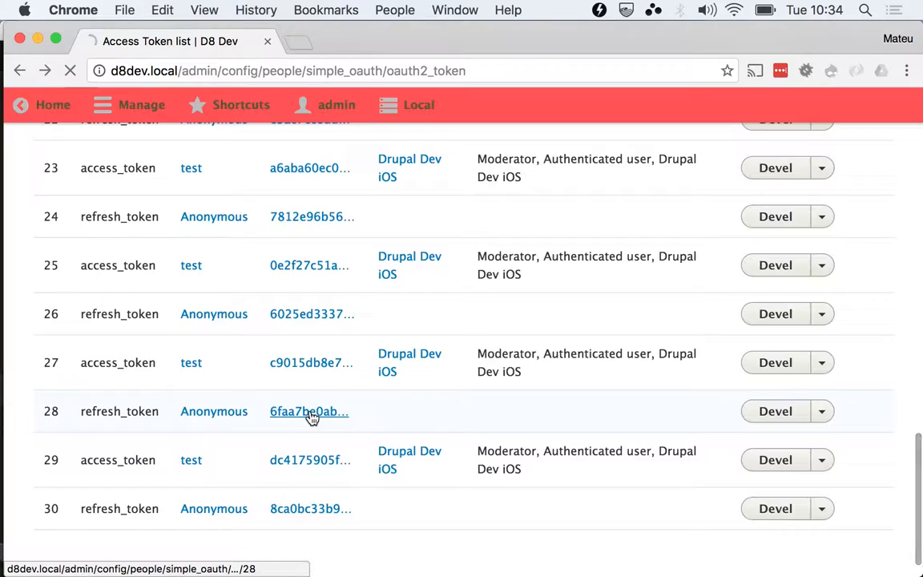
{"action": "left_click", "coordinate": [309, 411]}
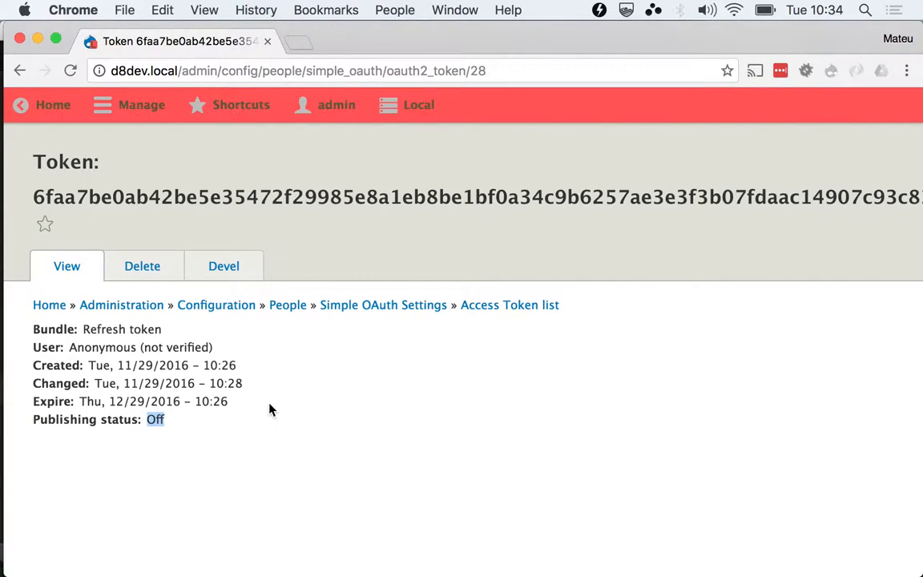